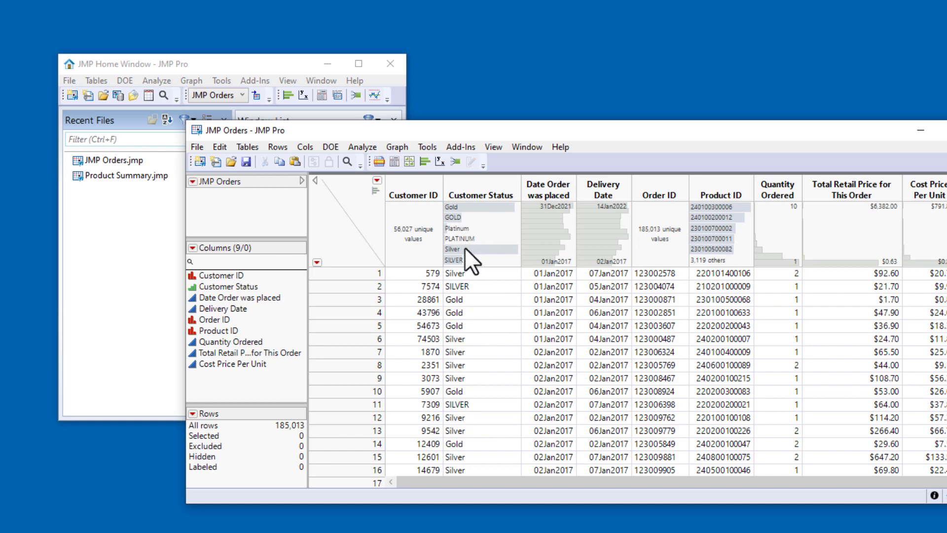
{"action": "mouse_move", "coordinate": [468, 251]}
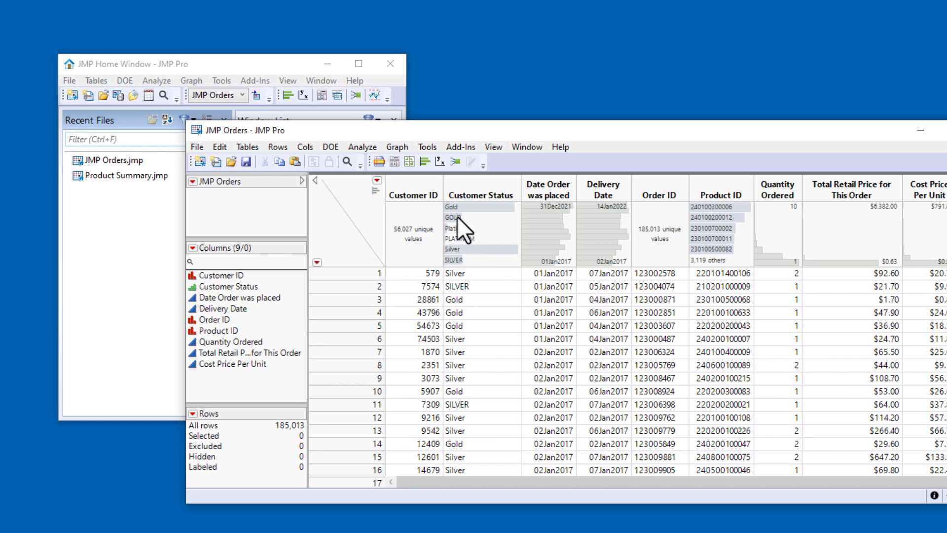
Open the Recode window from the Customer Status column header's context menu.
{"action": "left_click", "coordinate": [461, 229]}
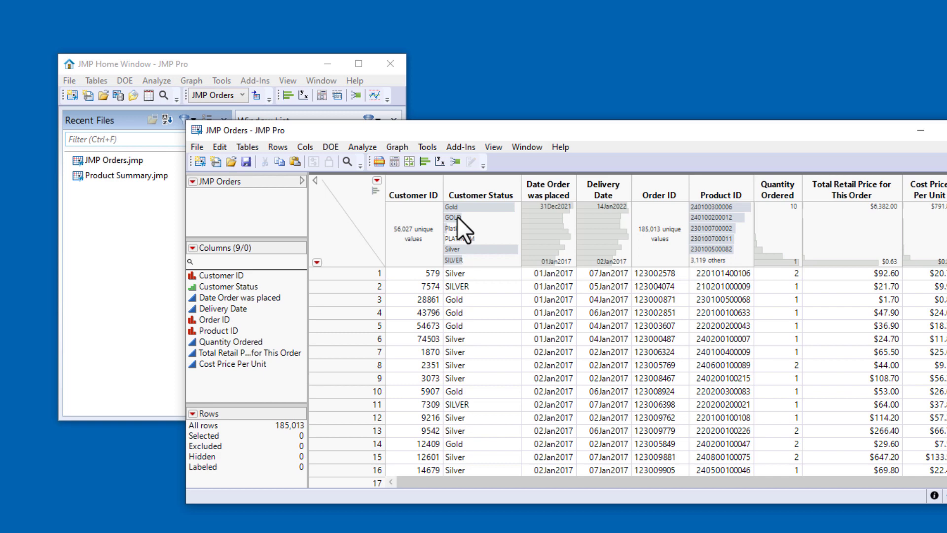
{"action": "mouse_move", "coordinate": [470, 193]}
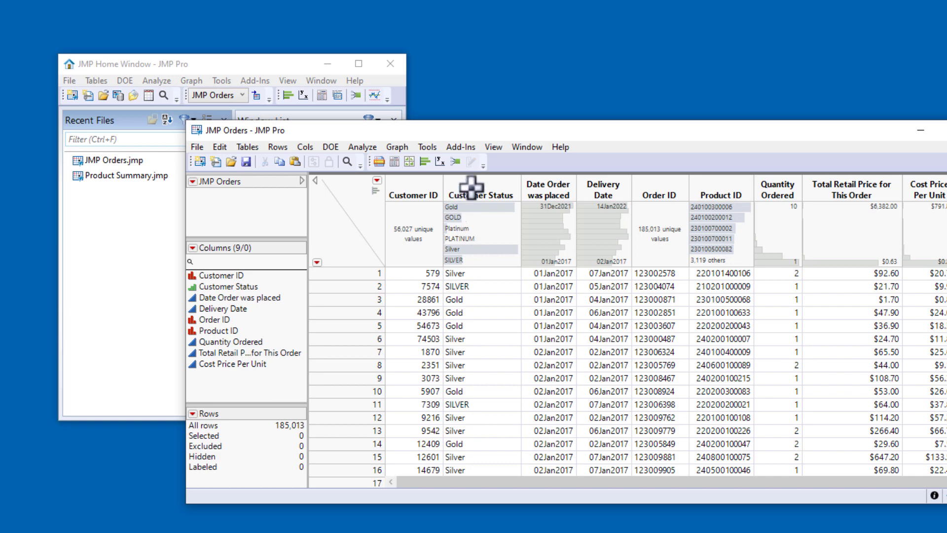
{"action": "right_click", "coordinate": [476, 195]}
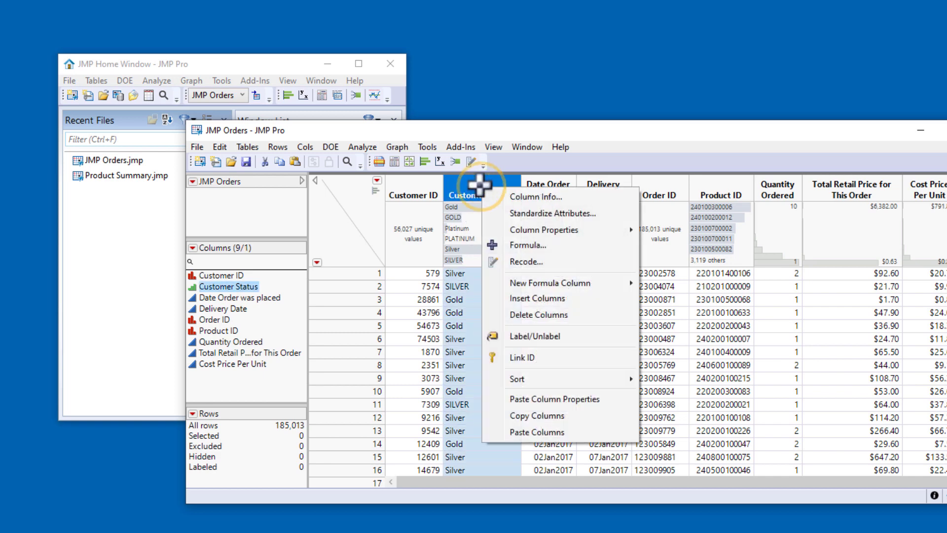
{"action": "mouse_move", "coordinate": [530, 261]}
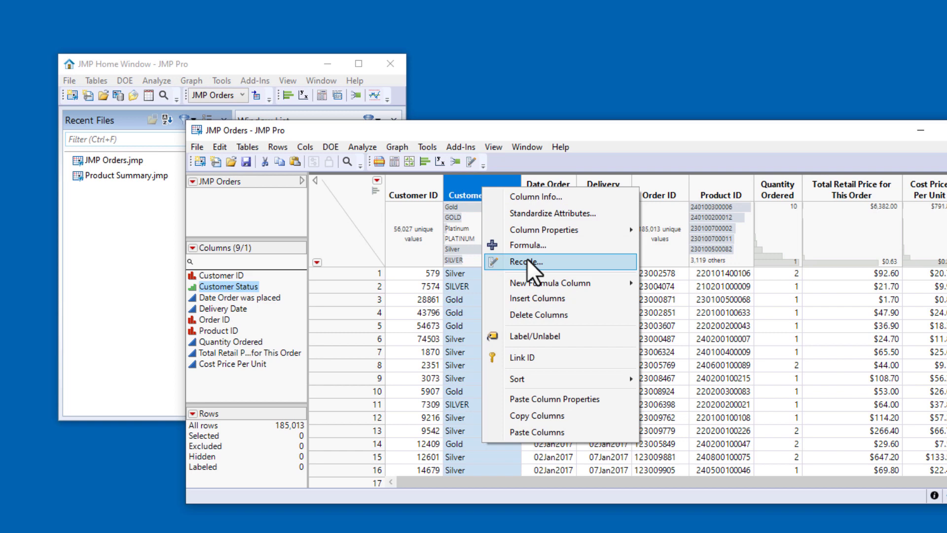
{"action": "left_click", "coordinate": [525, 261]}
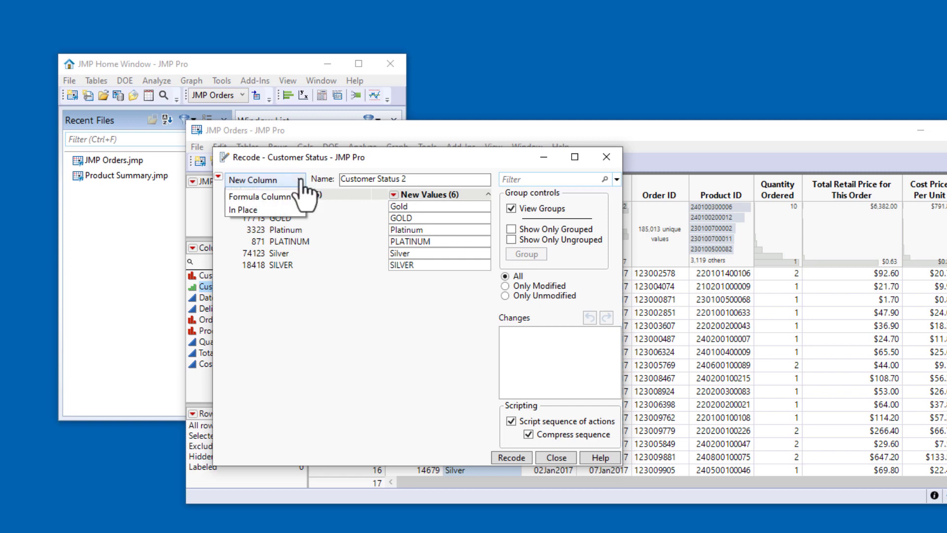
Switch the Recode output from New Column to In Place.
{"action": "left_click", "coordinate": [249, 210]}
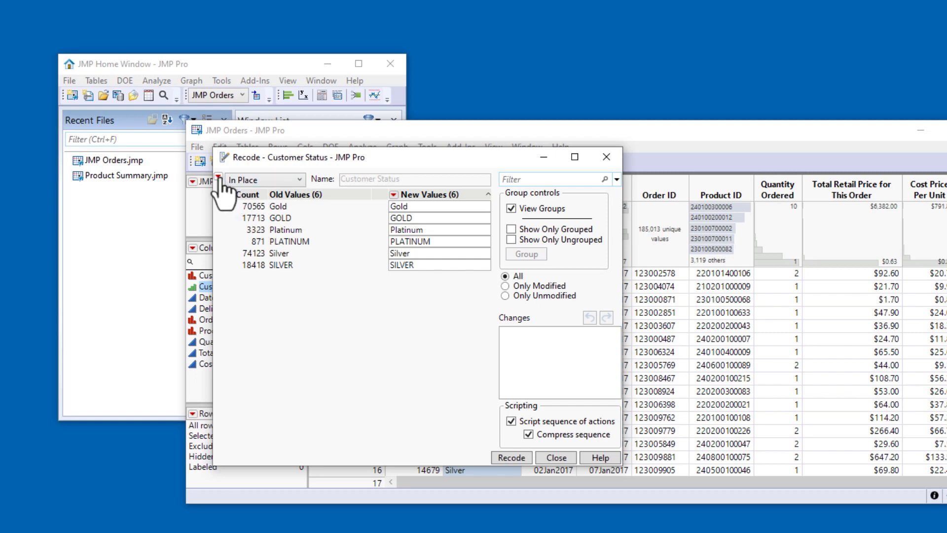
{"action": "left_click", "coordinate": [423, 206]}
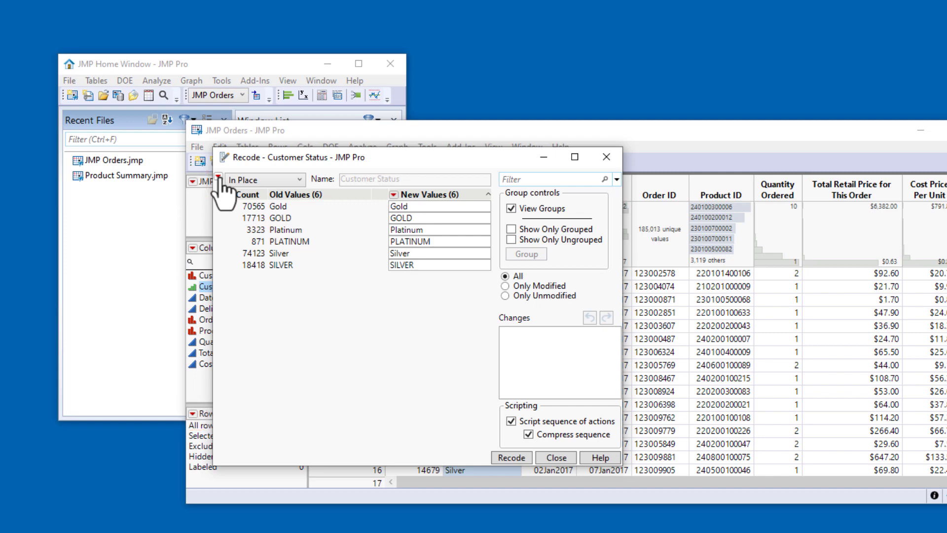
Apply Convert to Titlecase, merging Customer Status into Gold, Platinum and Silver.
{"action": "left_click", "coordinate": [230, 179]}
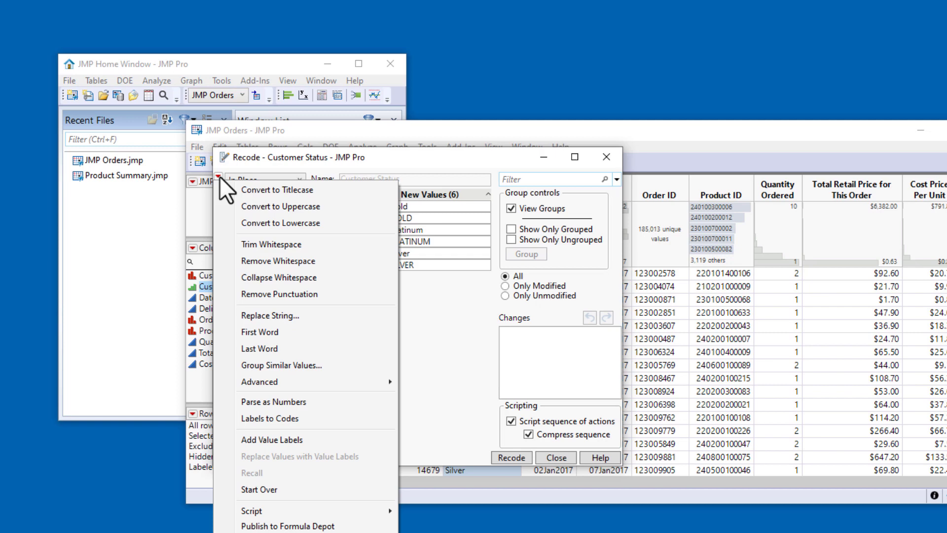
{"action": "mouse_move", "coordinate": [277, 190]}
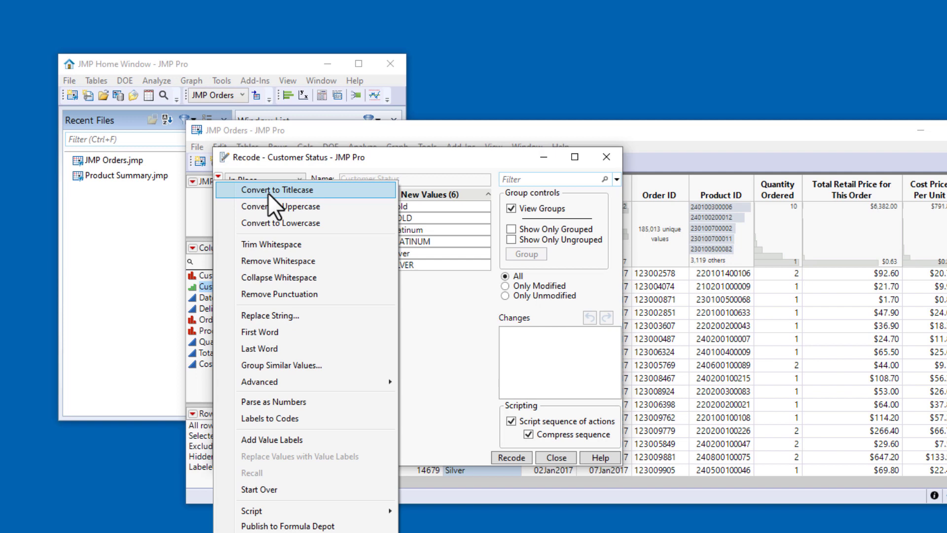
{"action": "left_click", "coordinate": [276, 190]}
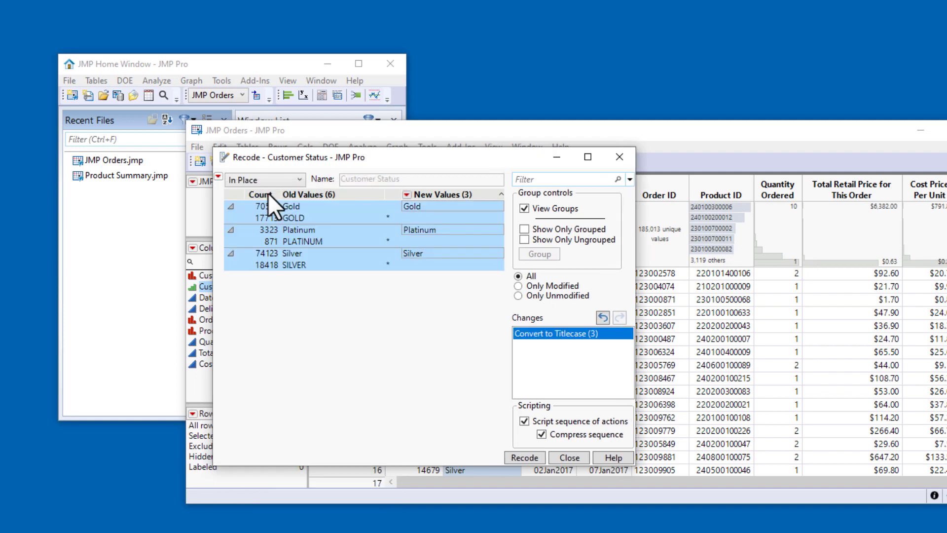
{"action": "mouse_move", "coordinate": [370, 356]}
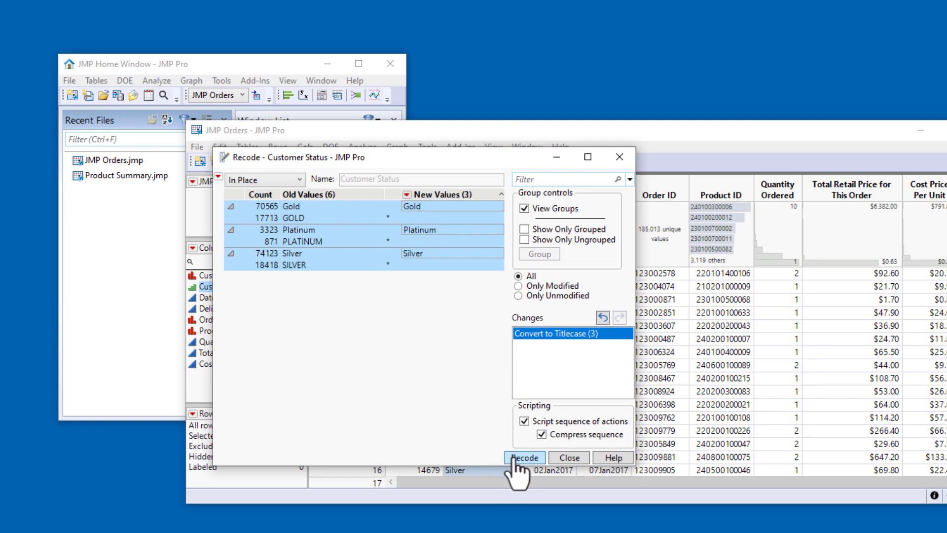
Commit the title-case recode to the Orders table's Customer Status column.
{"action": "left_click", "coordinate": [523, 457]}
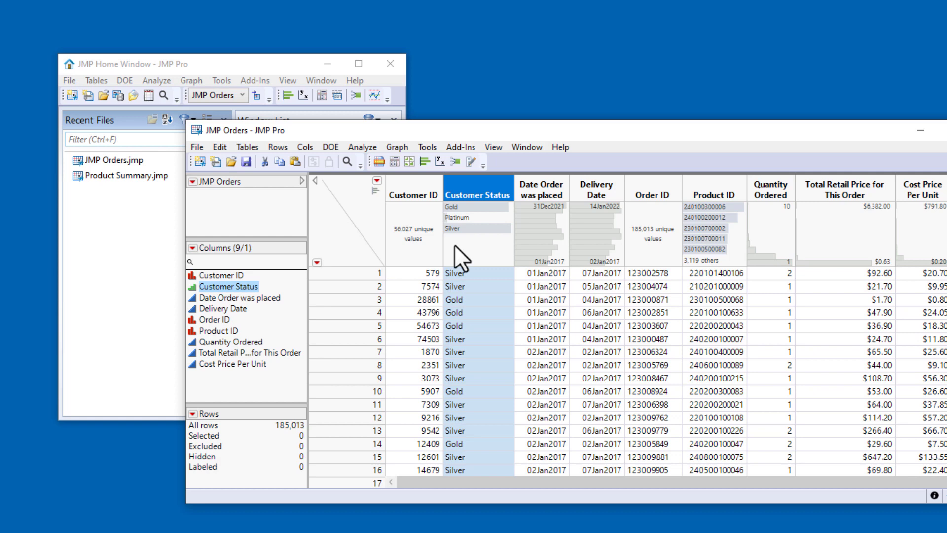
{"action": "mouse_move", "coordinate": [463, 224]}
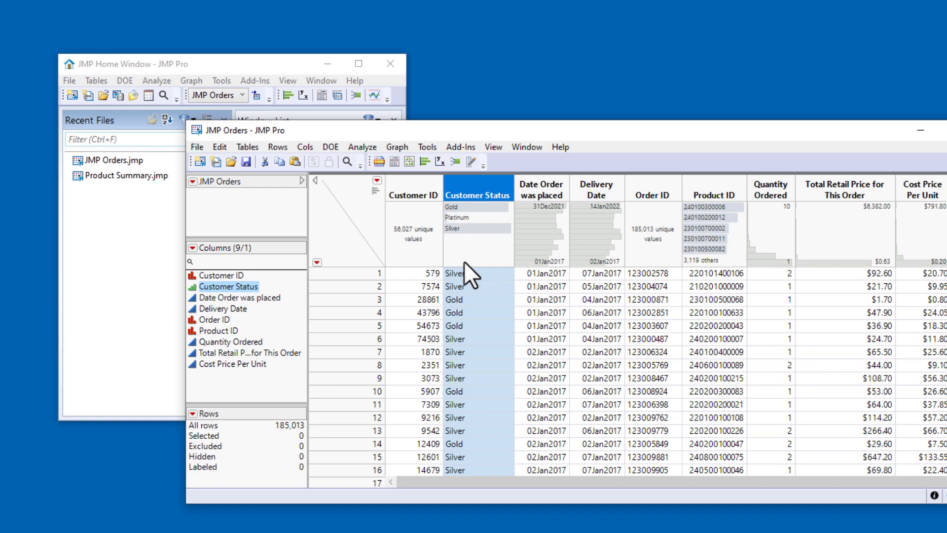
{"action": "mouse_move", "coordinate": [471, 271]}
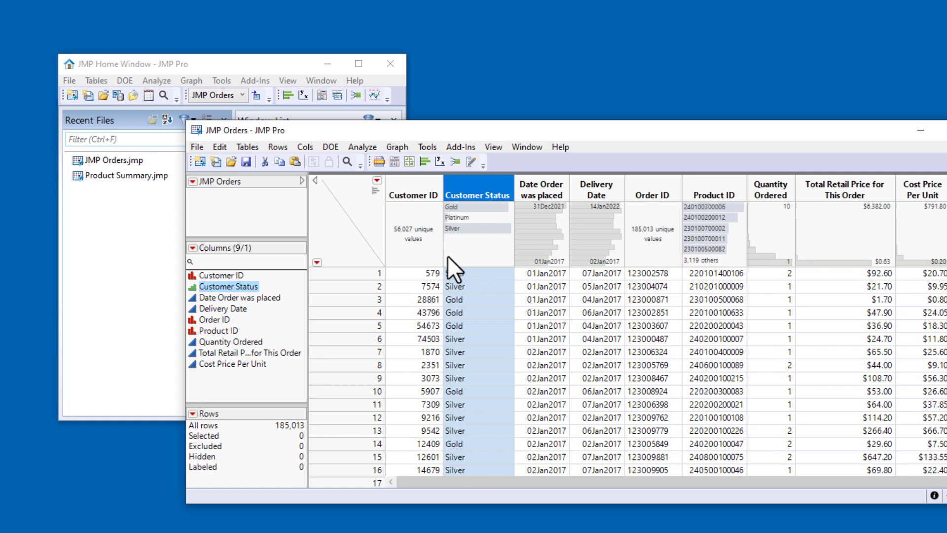